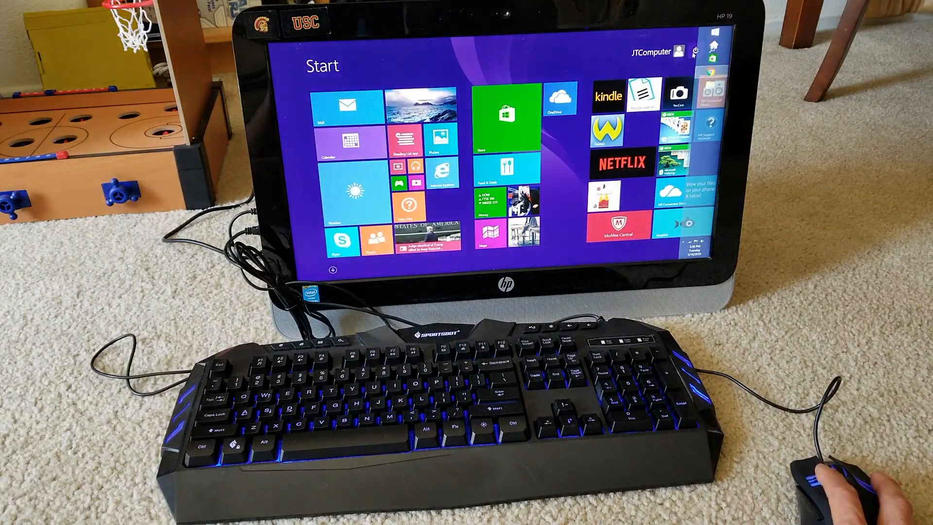
- Wait for the Choose an option screen after the reboot, then continue
click(694, 51)
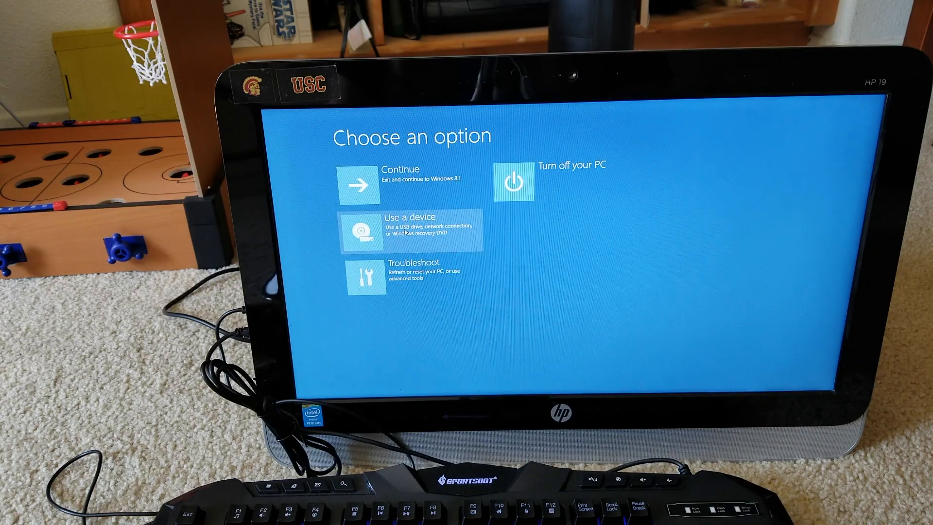
mouse_move(431, 233)
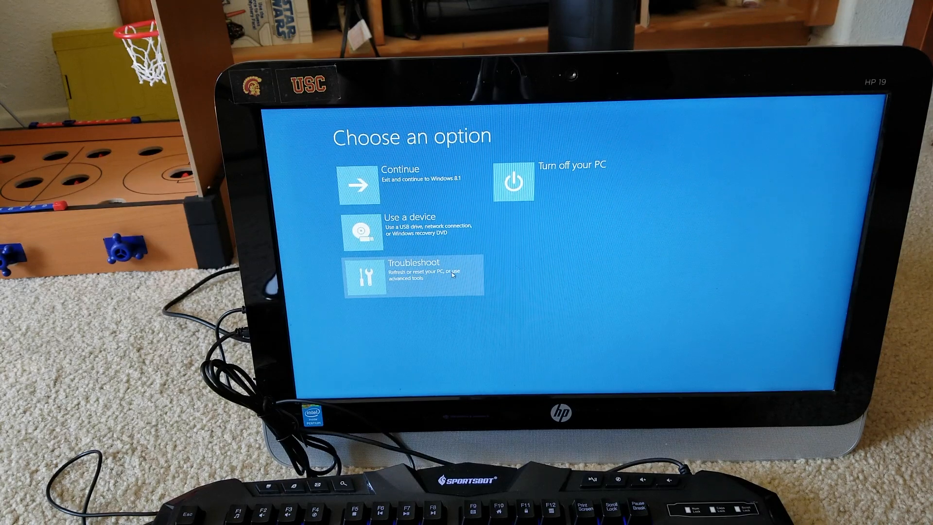
- Choose Troubleshoot to show refresh, reset, Recovery Manager and advanced options
click(414, 275)
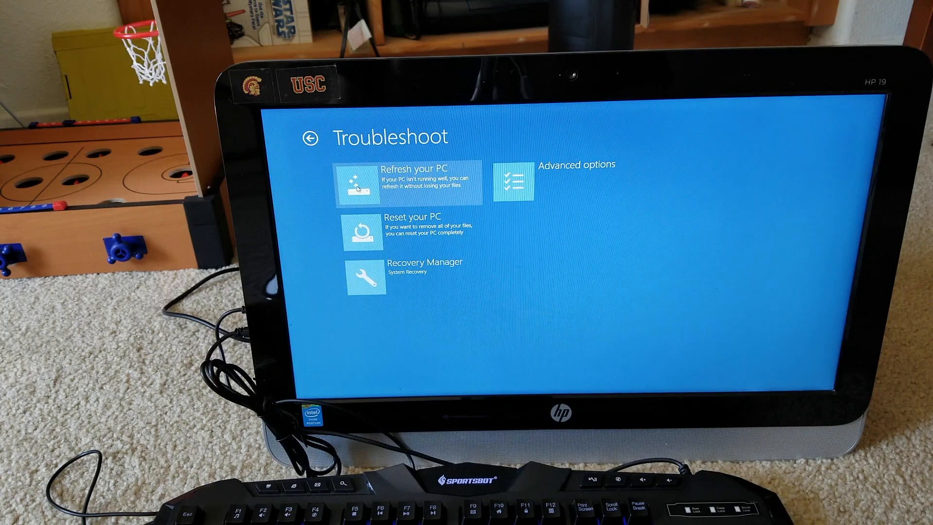
mouse_move(373, 186)
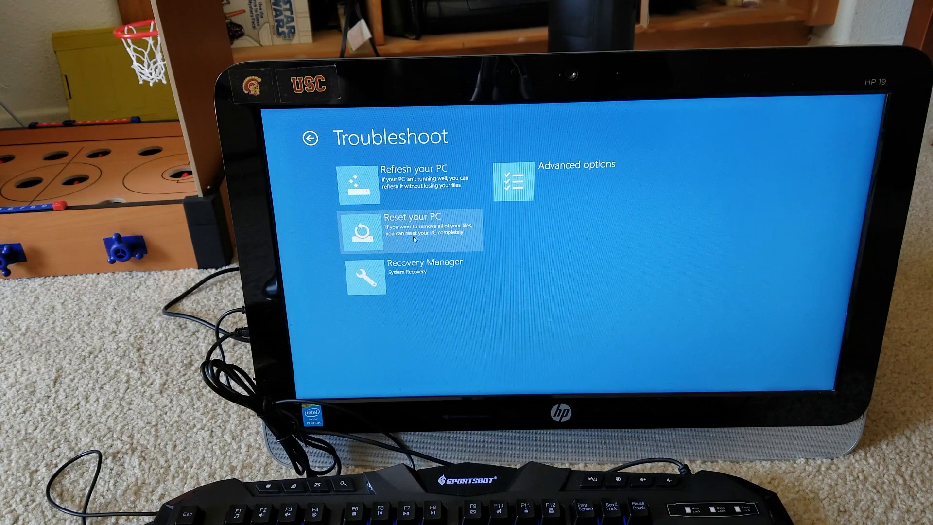
mouse_move(409, 244)
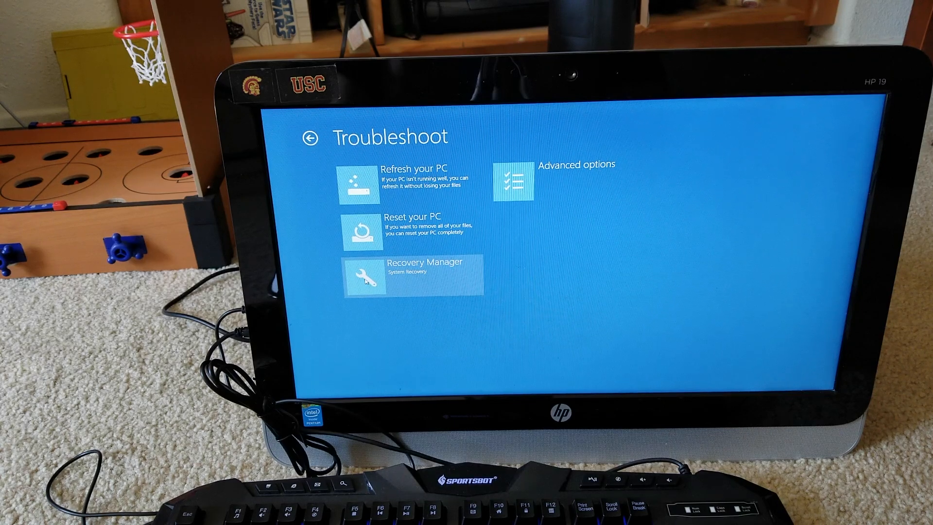
mouse_move(559, 176)
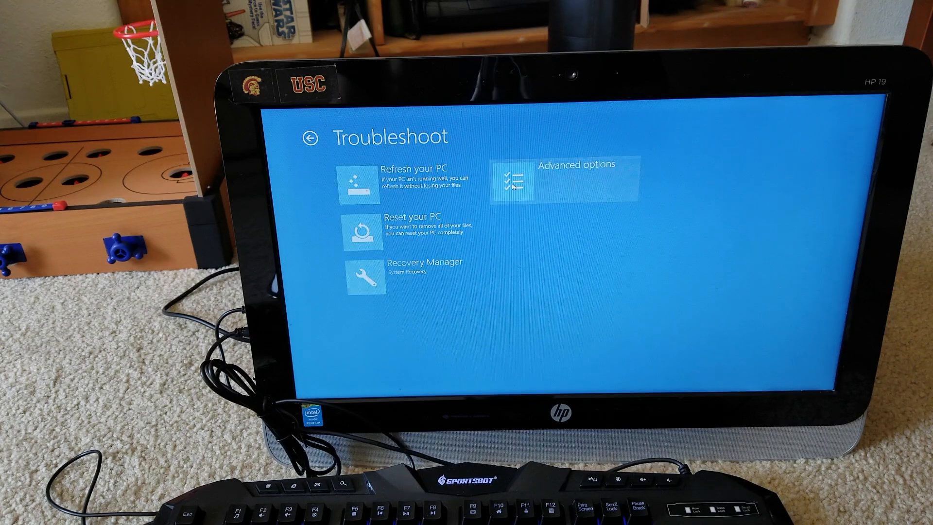
- Open Advanced options from the Troubleshoot menu
click(571, 178)
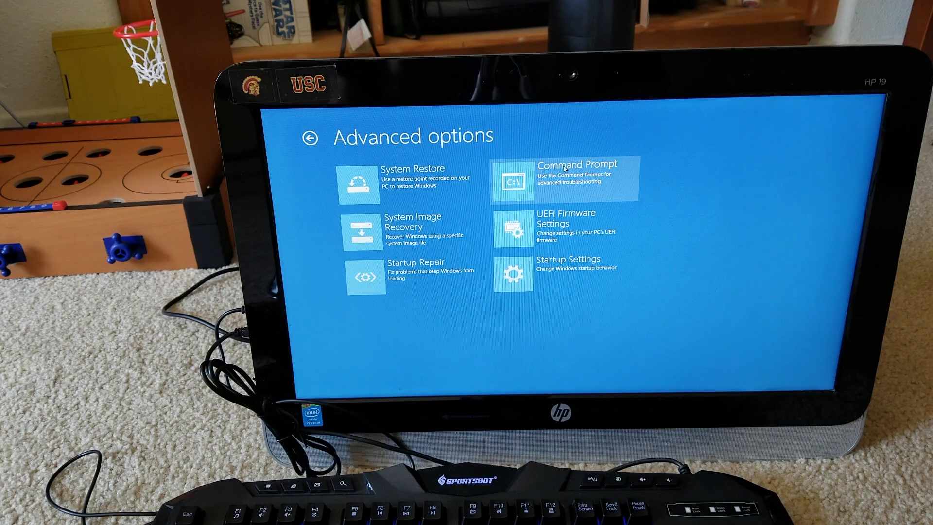
mouse_move(562, 226)
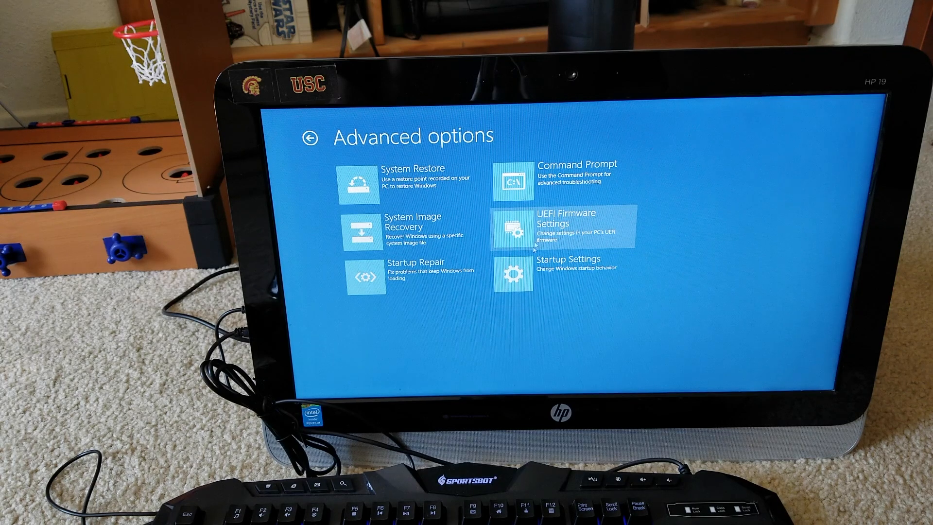
mouse_move(562, 265)
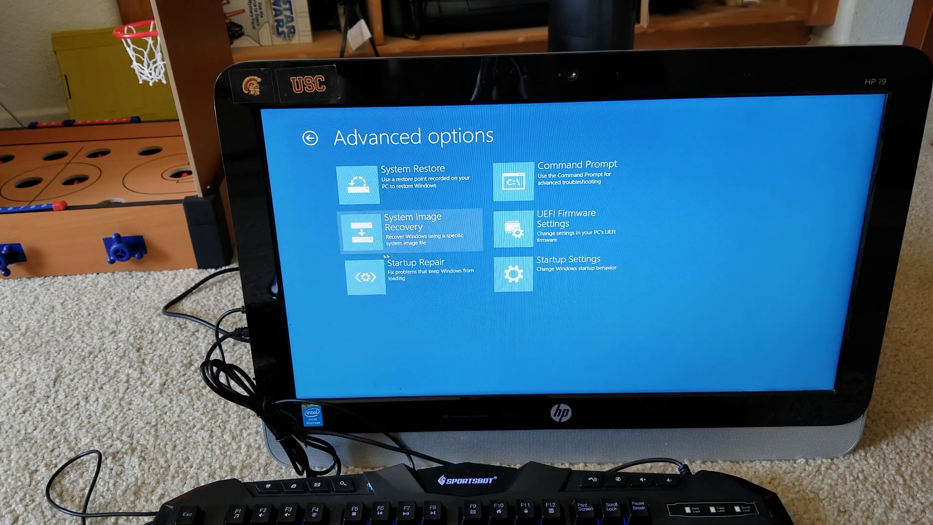
mouse_move(416, 271)
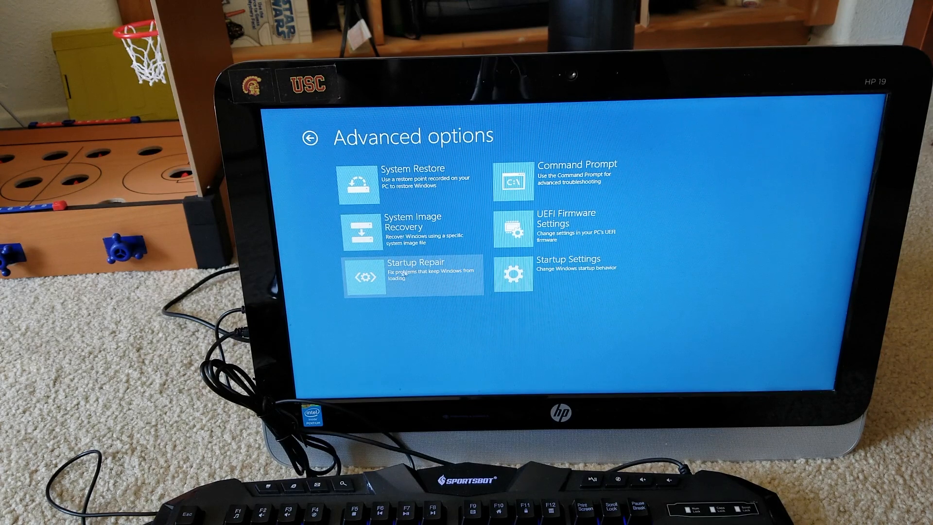
mouse_move(410, 229)
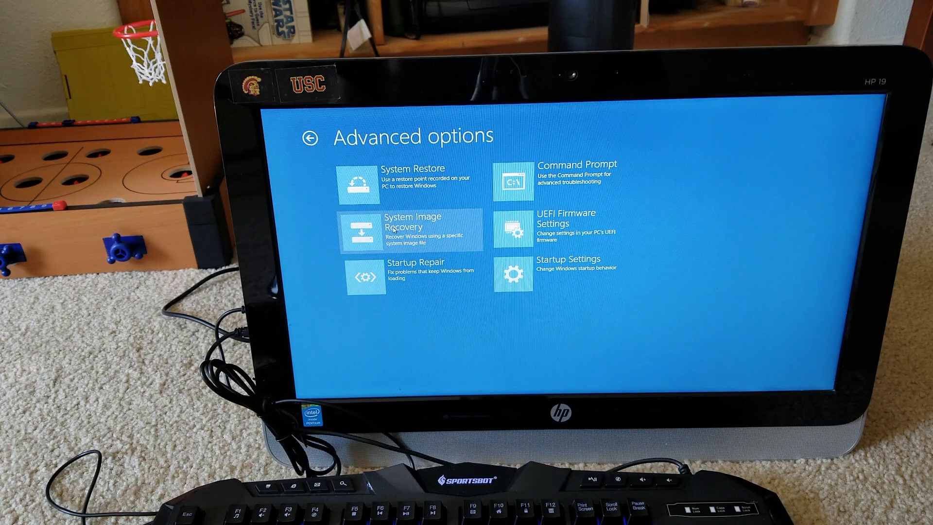
mouse_move(410, 176)
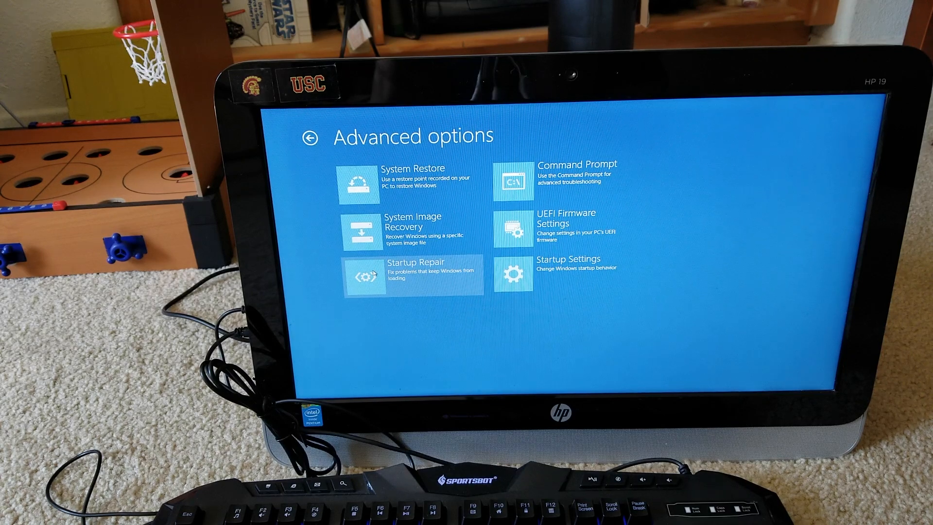
- Open Startup Repair, cancel its account prompt, and return to Troubleshoot
click(416, 273)
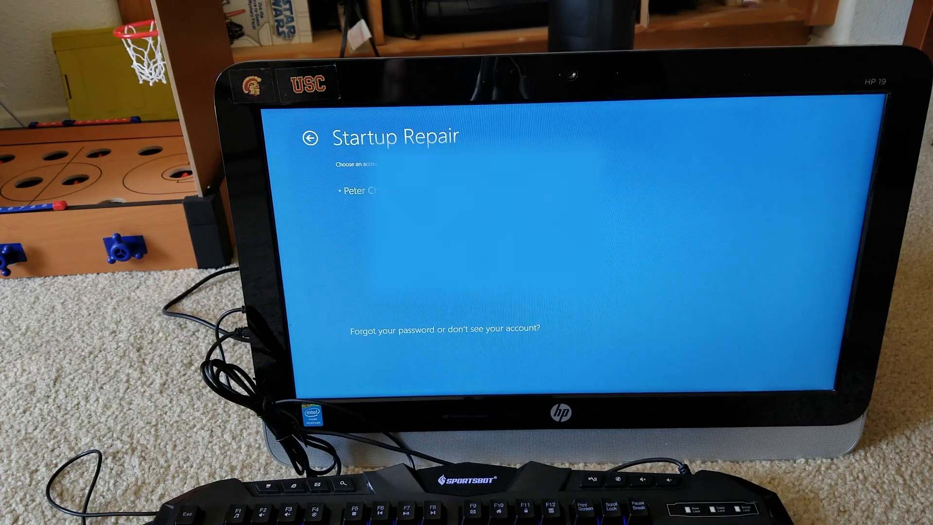
click(357, 190)
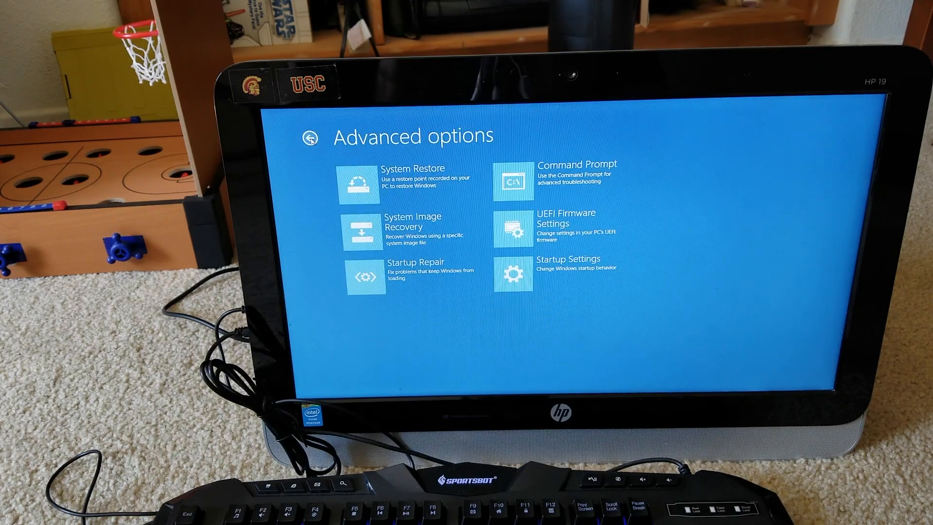
click(310, 137)
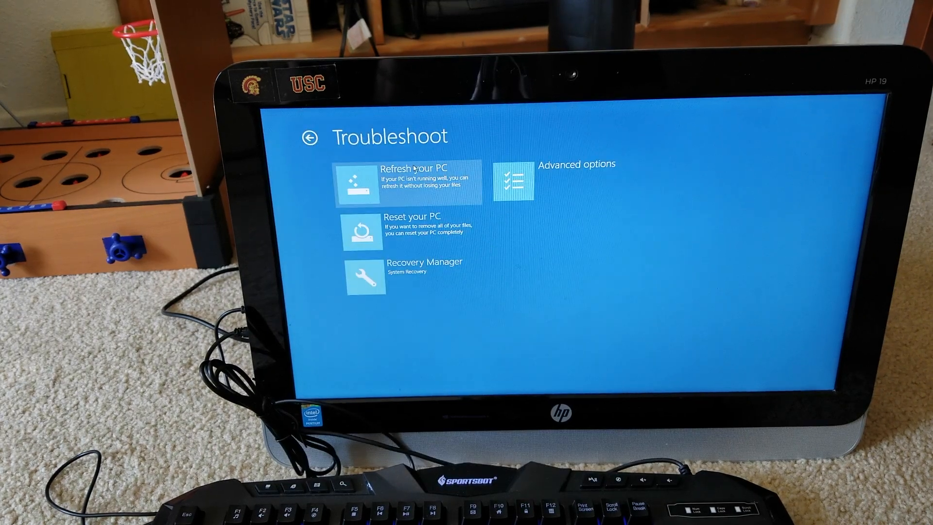
mouse_move(411, 229)
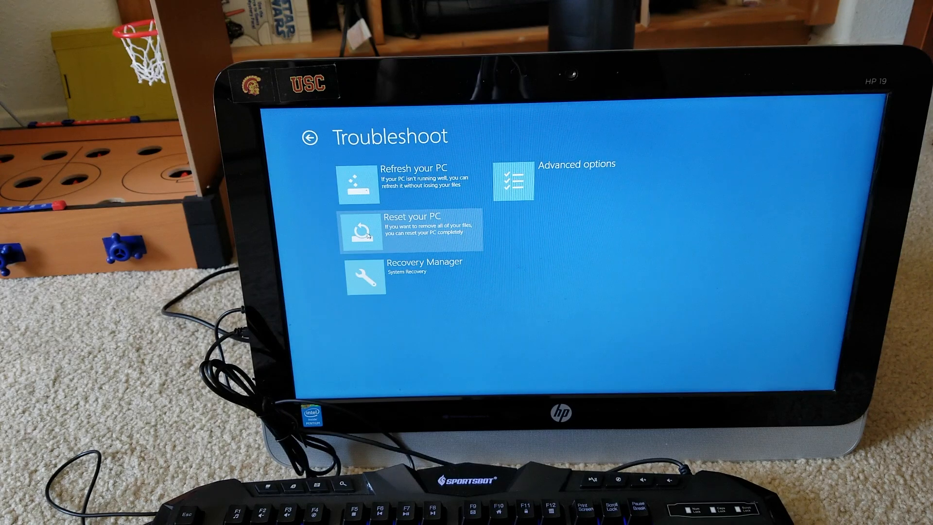
- Start Reset your PC and continue past the reset summary
click(408, 232)
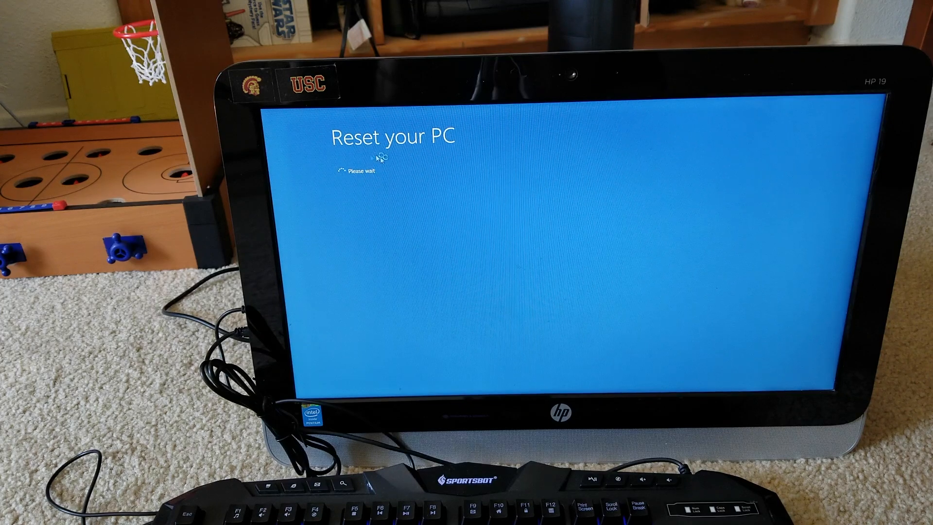
mouse_move(495, 205)
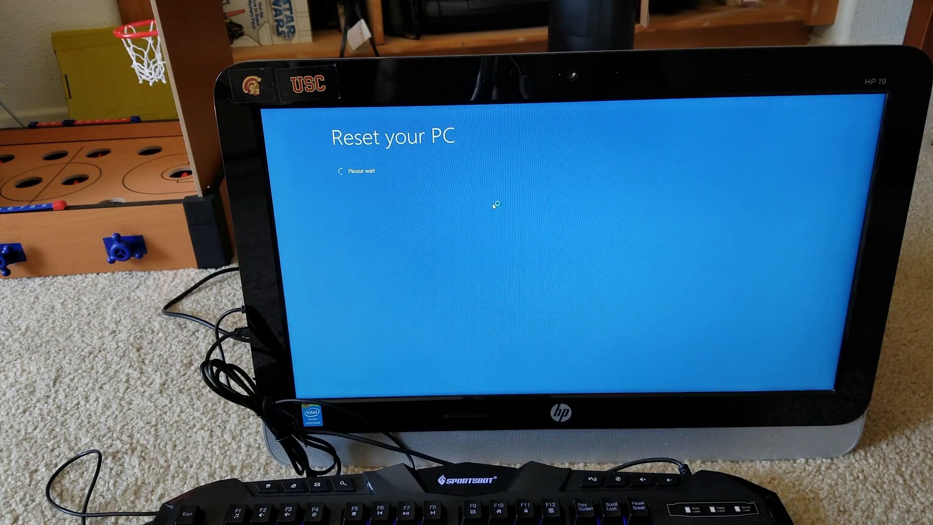
mouse_move(424, 198)
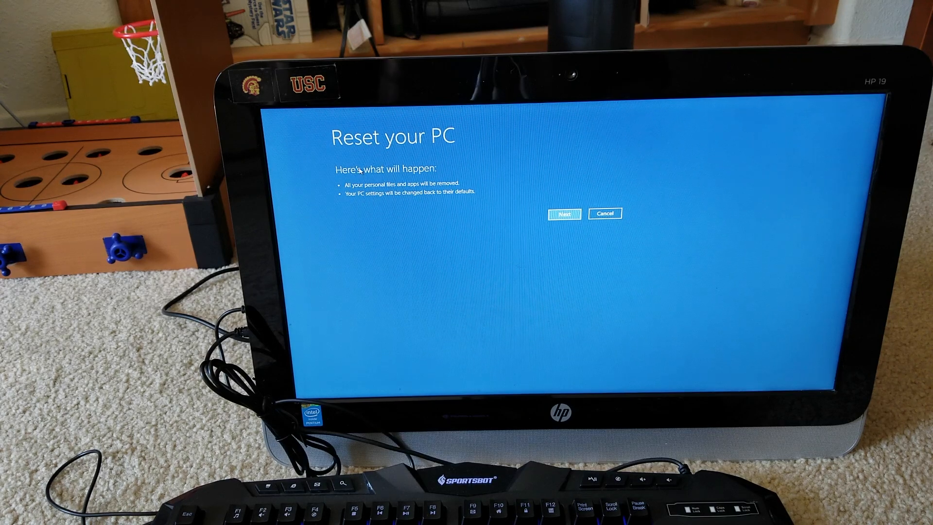
mouse_move(397, 172)
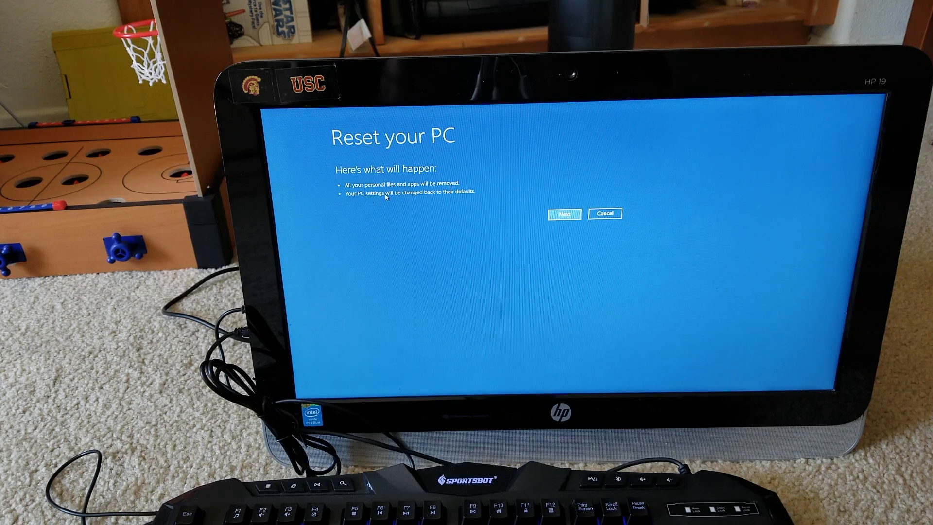
mouse_move(426, 201)
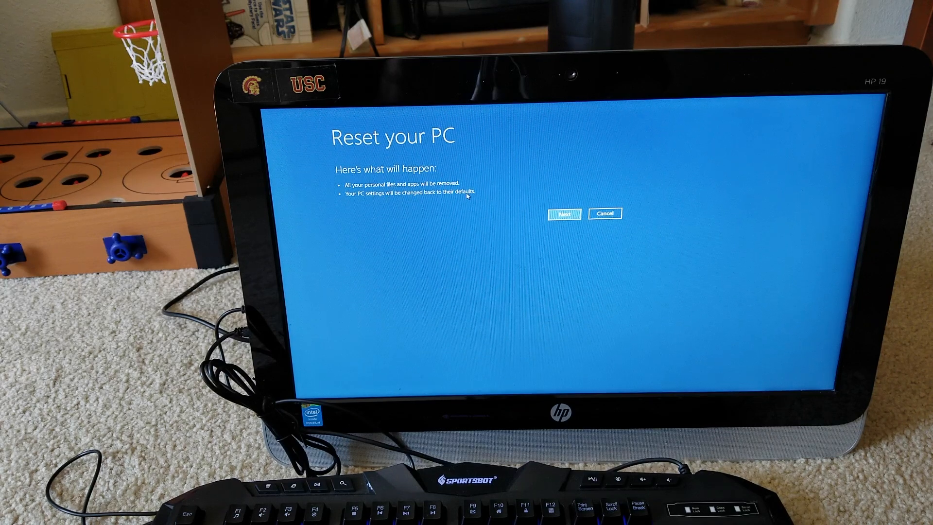
click(563, 213)
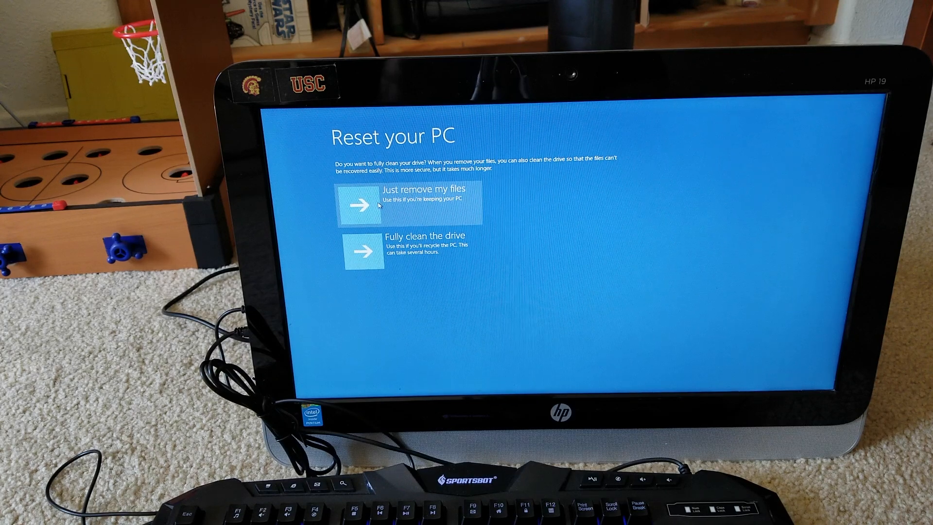
mouse_move(447, 203)
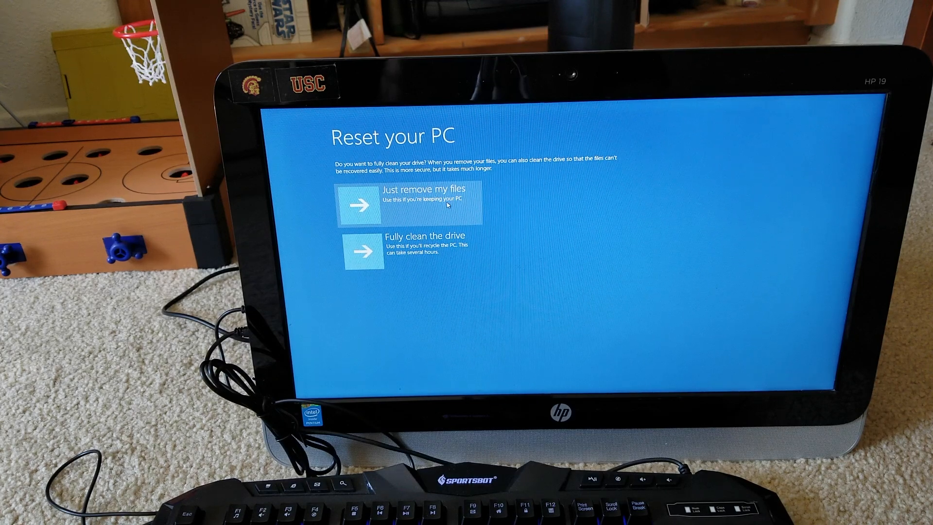
mouse_move(369, 251)
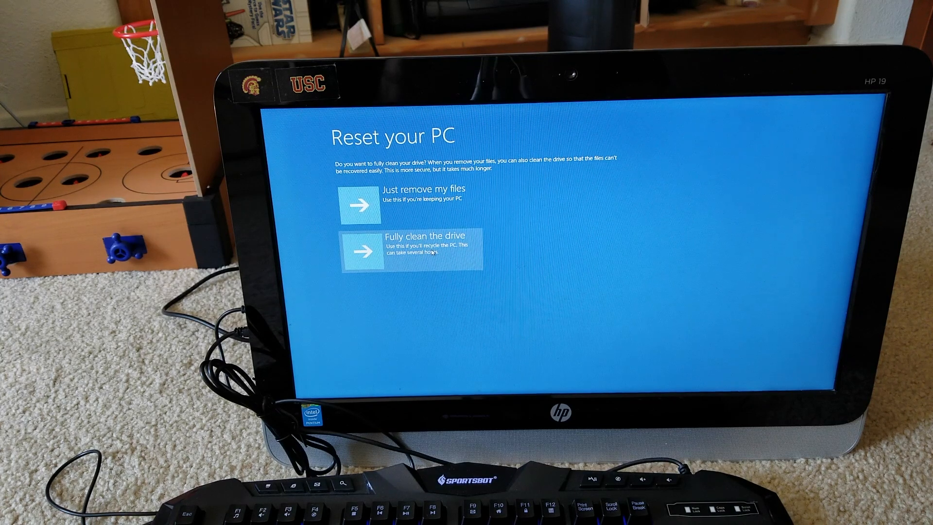
mouse_move(391, 260)
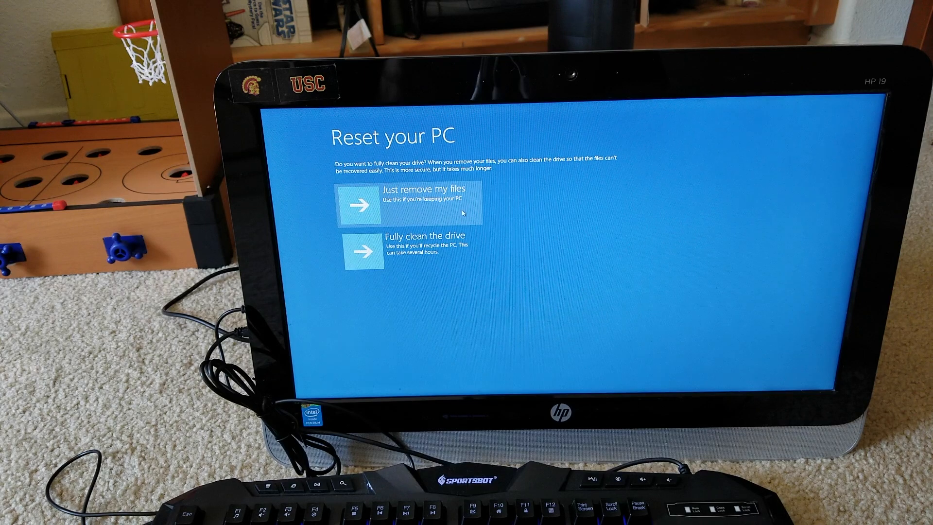
mouse_move(398, 182)
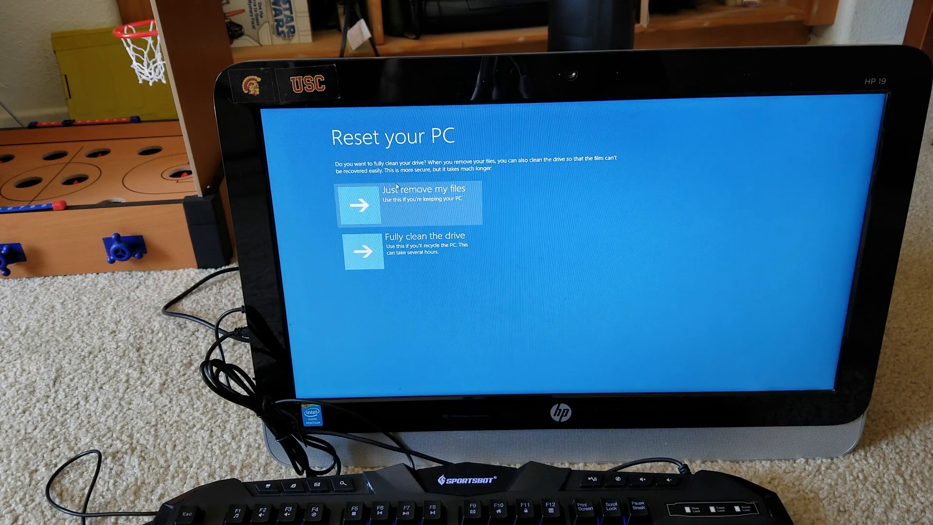
mouse_move(359, 255)
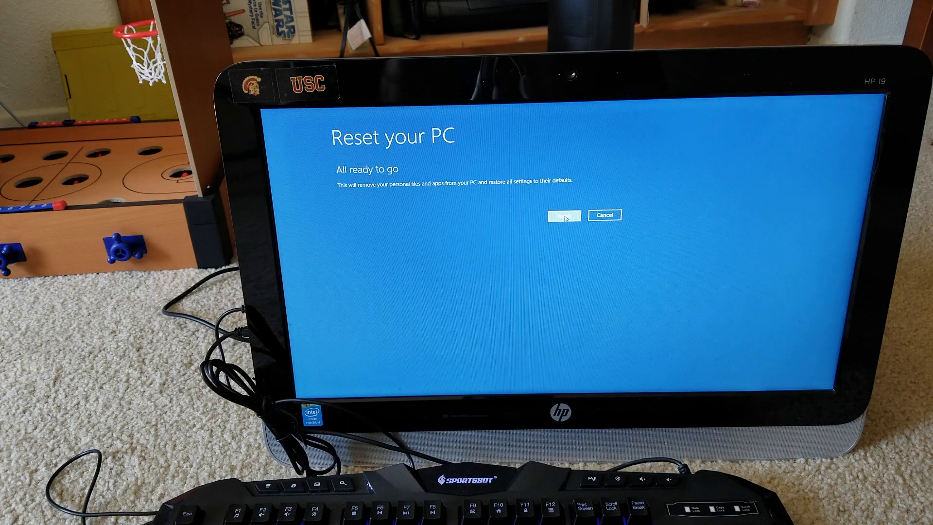
- Confirm Reset and wait for the Region and language setup screen
click(564, 214)
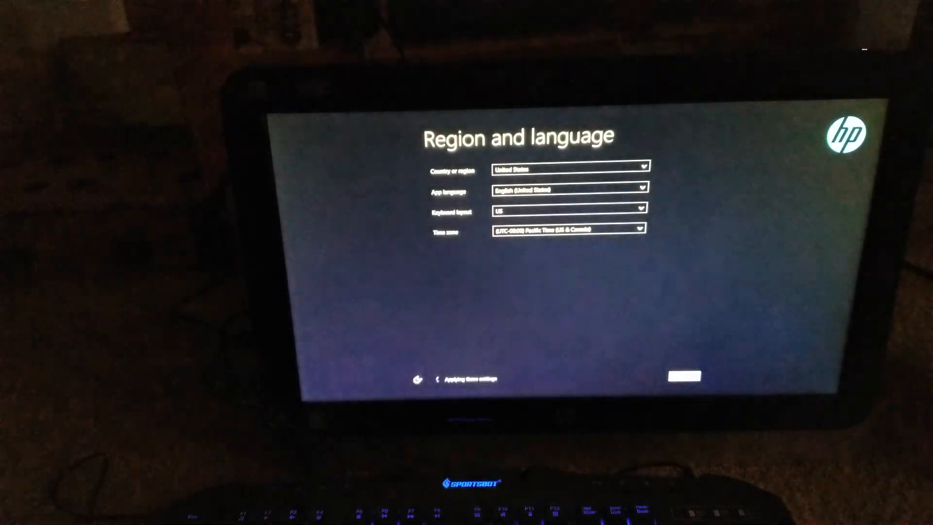
- Confirm region and language settings and accept the license terms
click(683, 376)
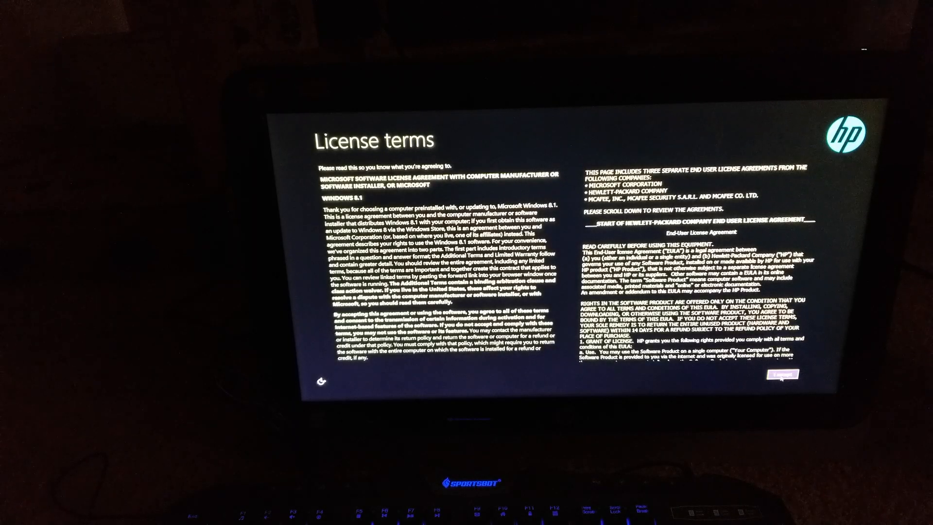
click(781, 374)
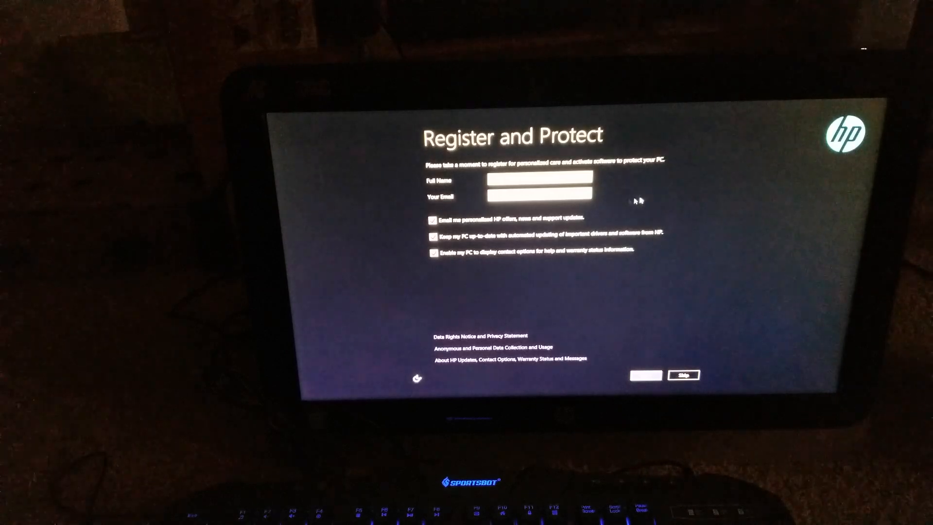
mouse_move(702, 190)
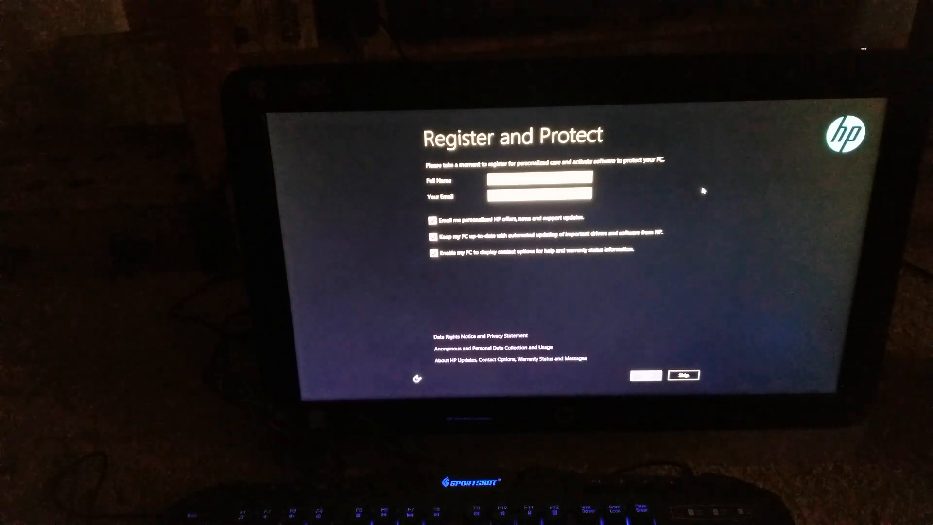
mouse_move(657, 202)
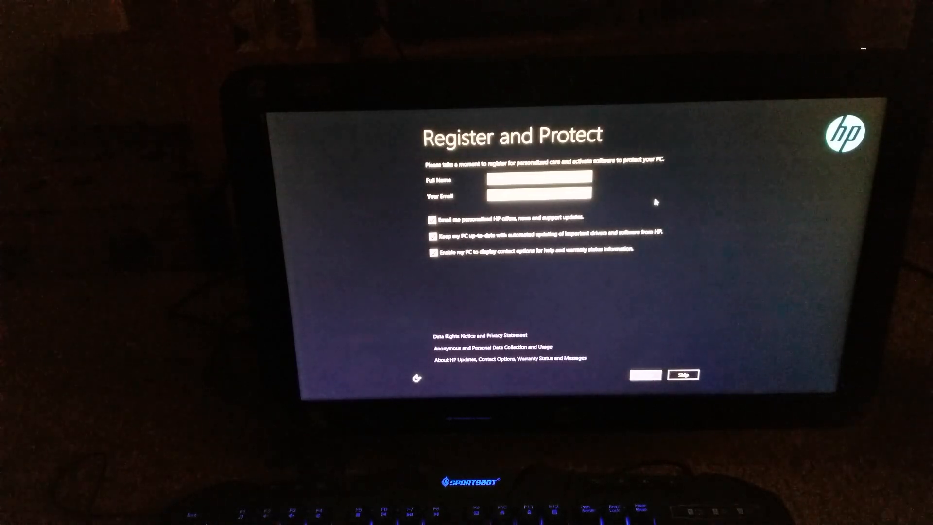
mouse_move(677, 320)
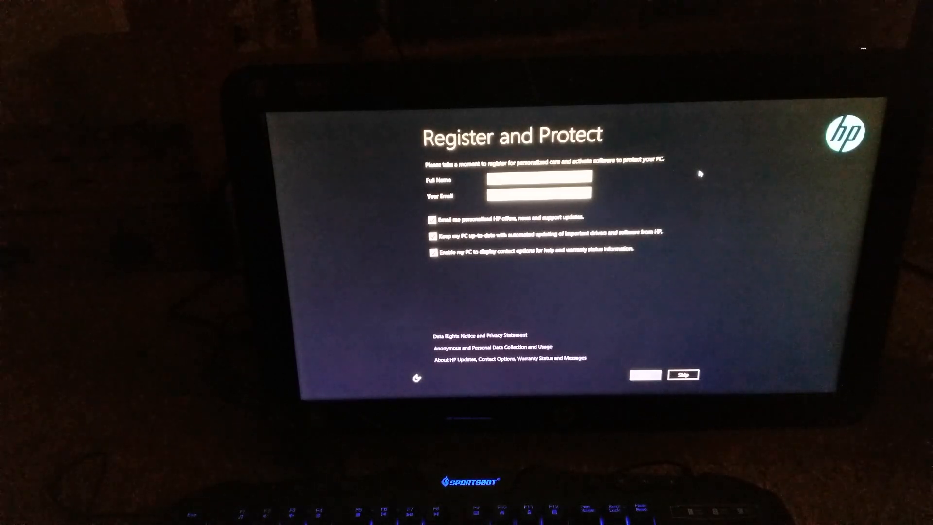
mouse_move(668, 229)
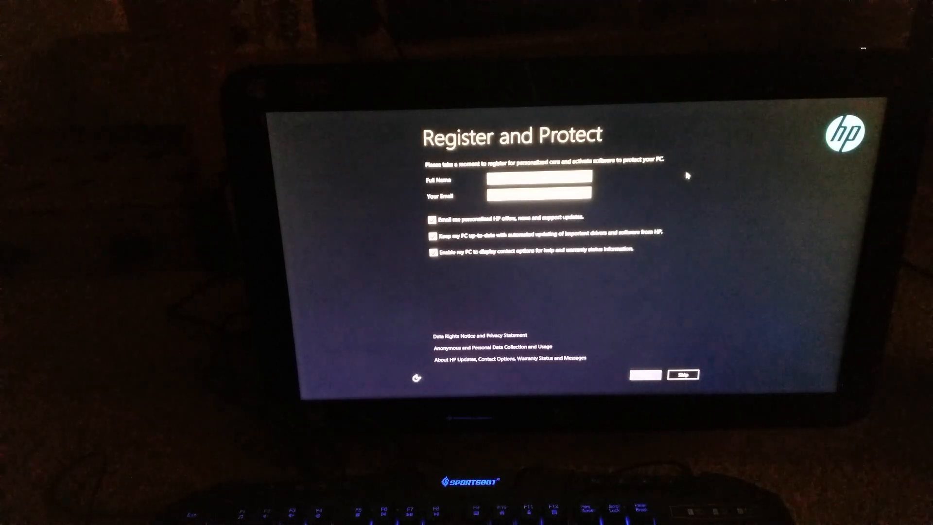
- Skip HP registration on the Register and Protect page
click(683, 375)
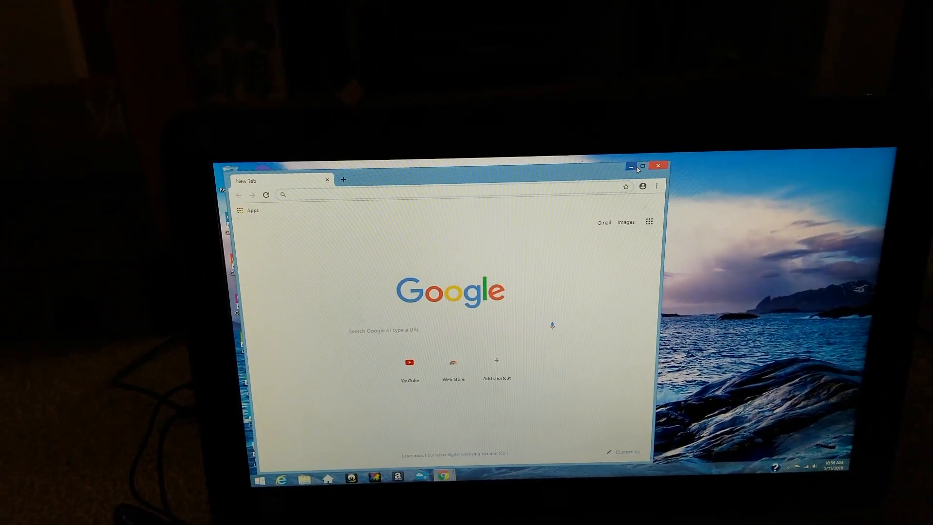
click(644, 165)
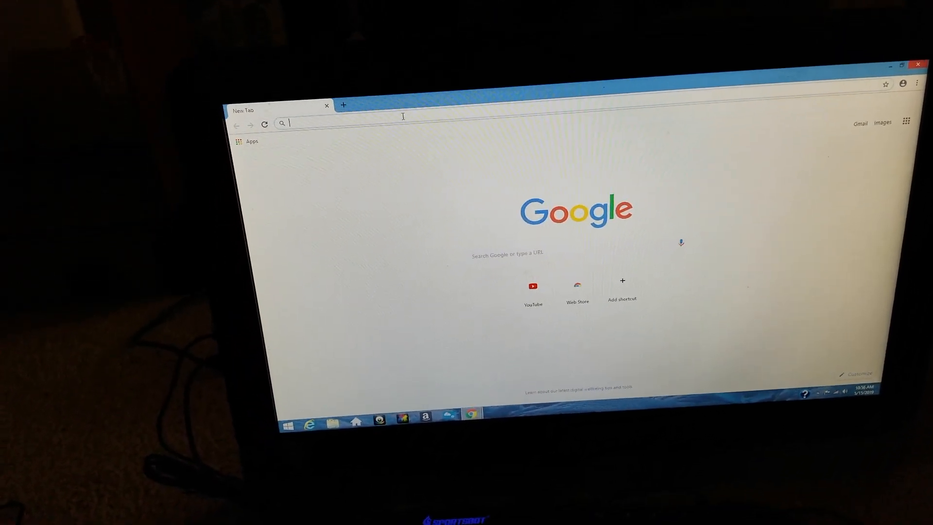
text(https://www.youtube.com)
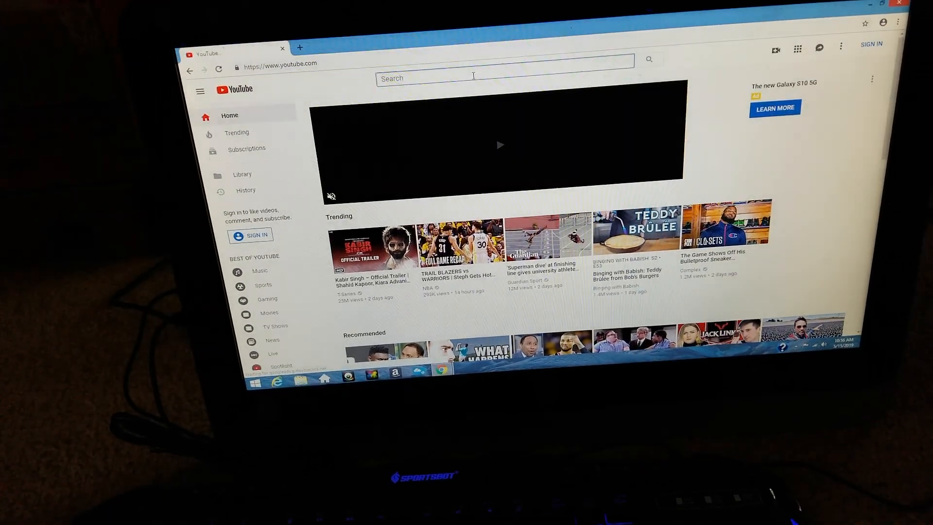
- Search YouTube for 'mac', open the channel's videos, and play the $30 SPORTSBOT keyboard video
text(macdaddypimpping)
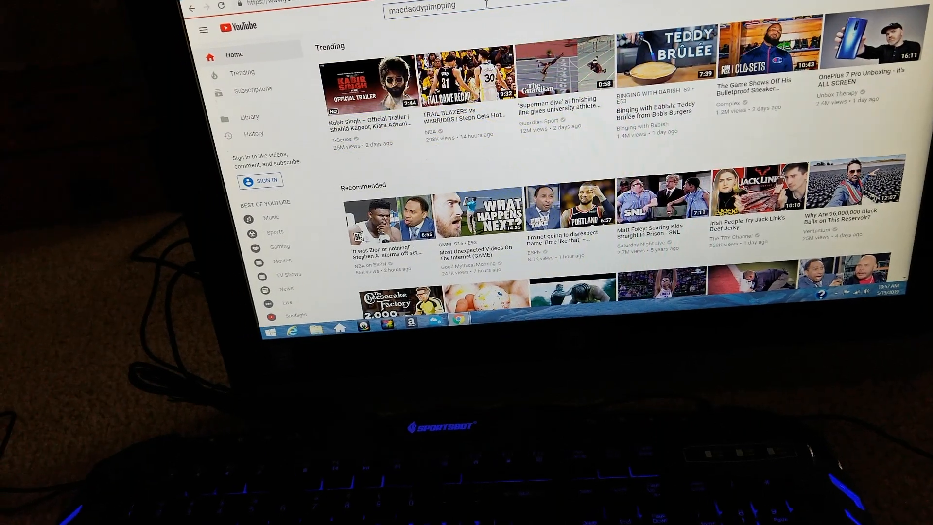
key(Enter)
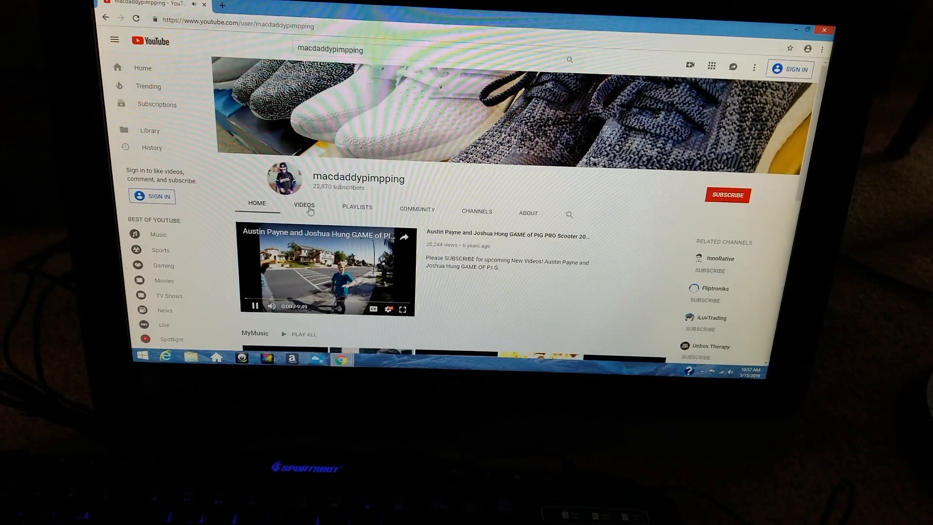
click(304, 207)
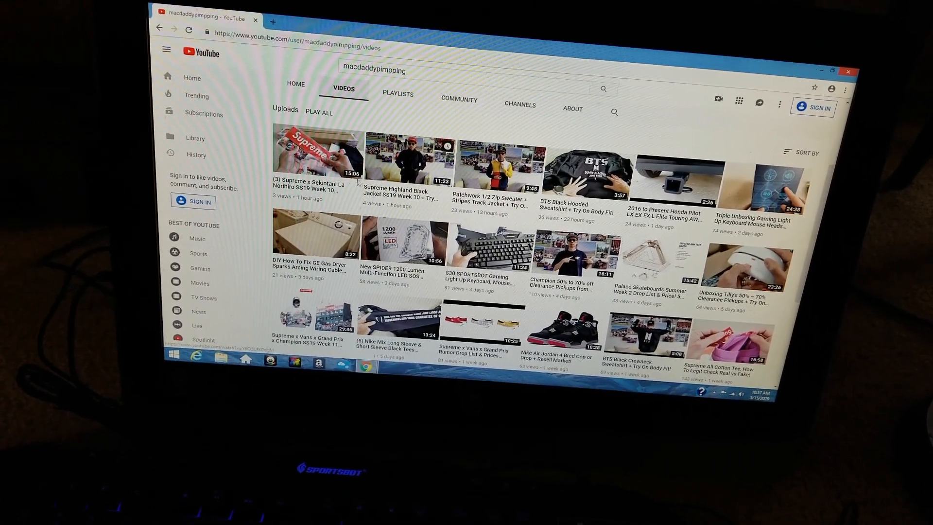
click(489, 244)
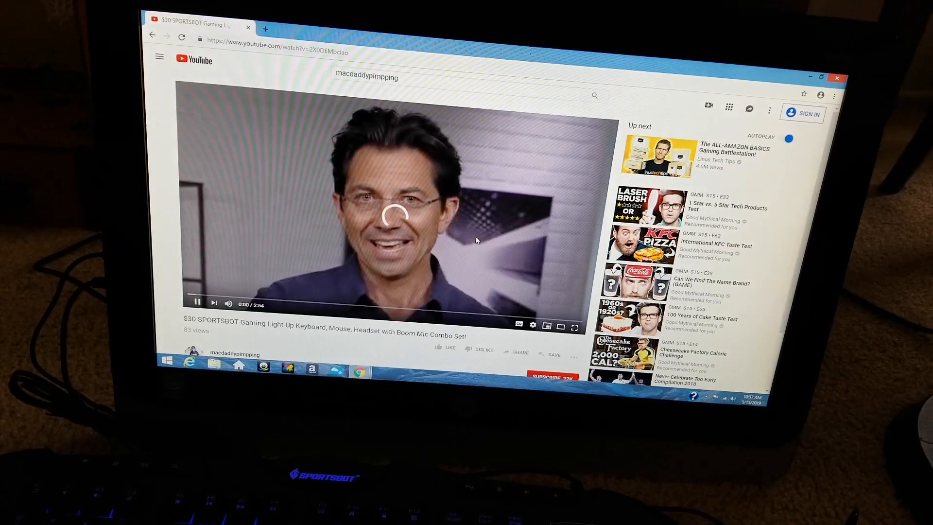